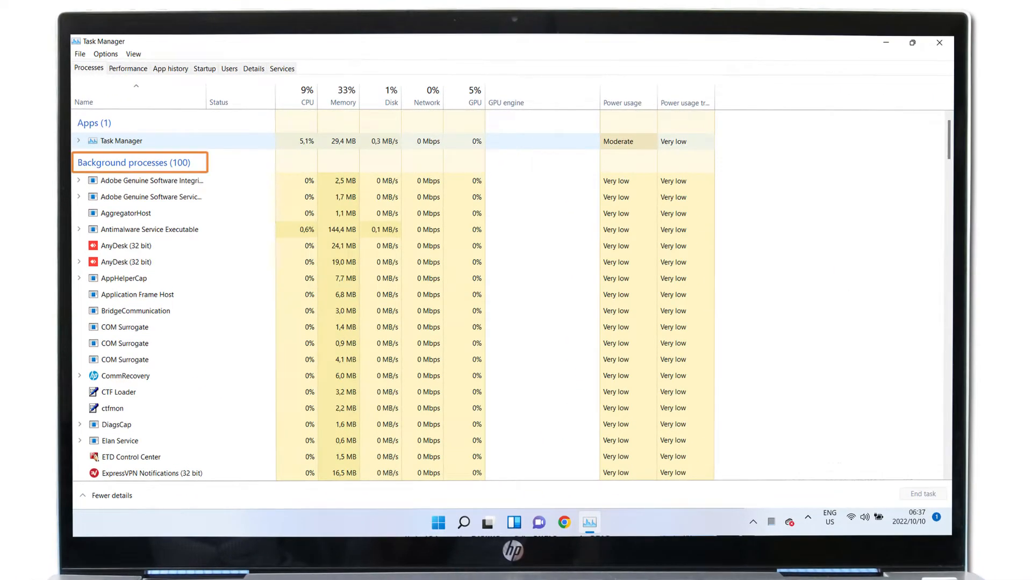
Review Task Manager's background processes and right-click one for its options.
right_click(148, 179)
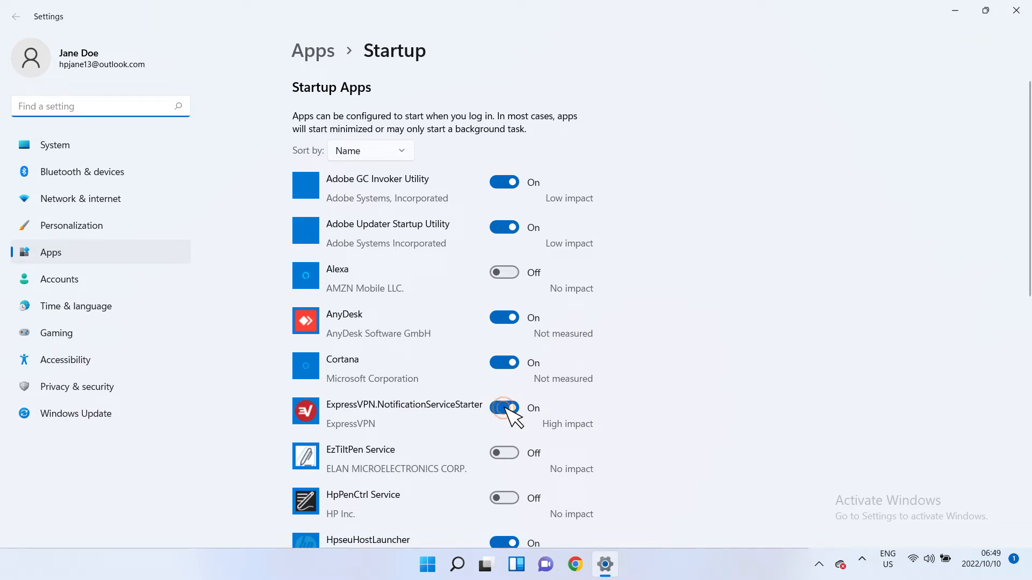
Turn off ExpressVPN.NotificationServiceStarter in Startup apps, then close the Chrome window.
click(603, 564)
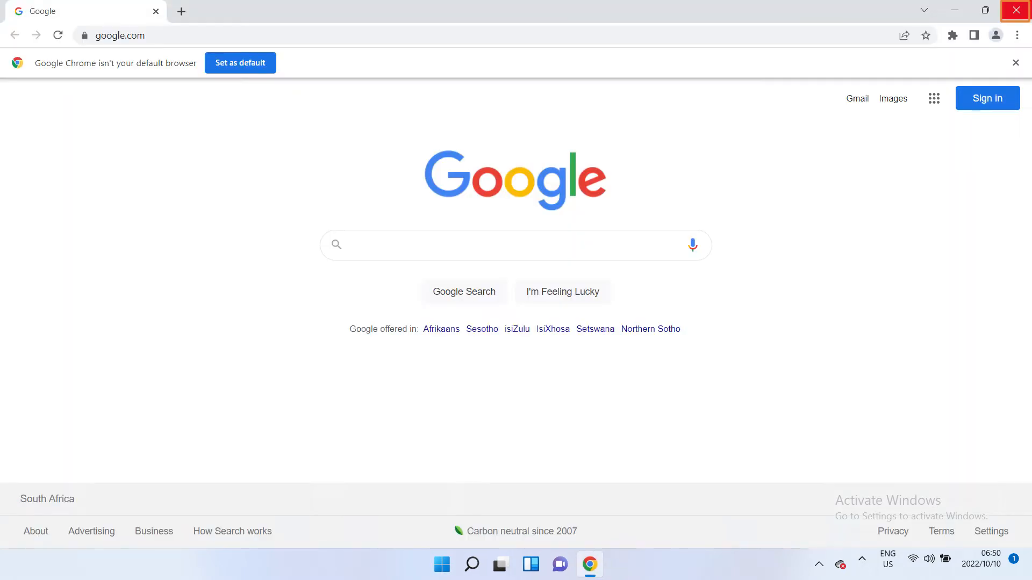
mouse_move(860, 146)
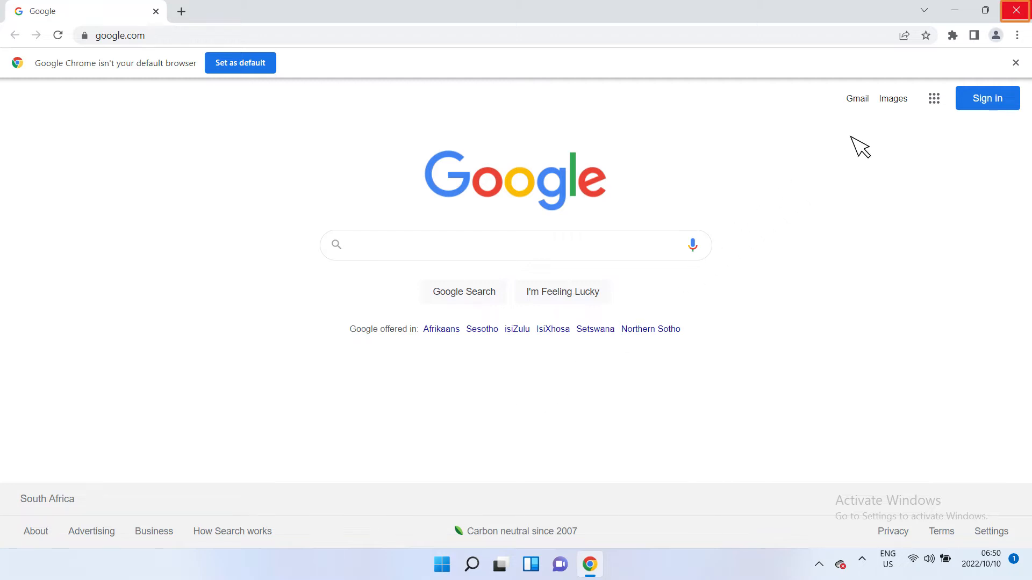
click(1017, 10)
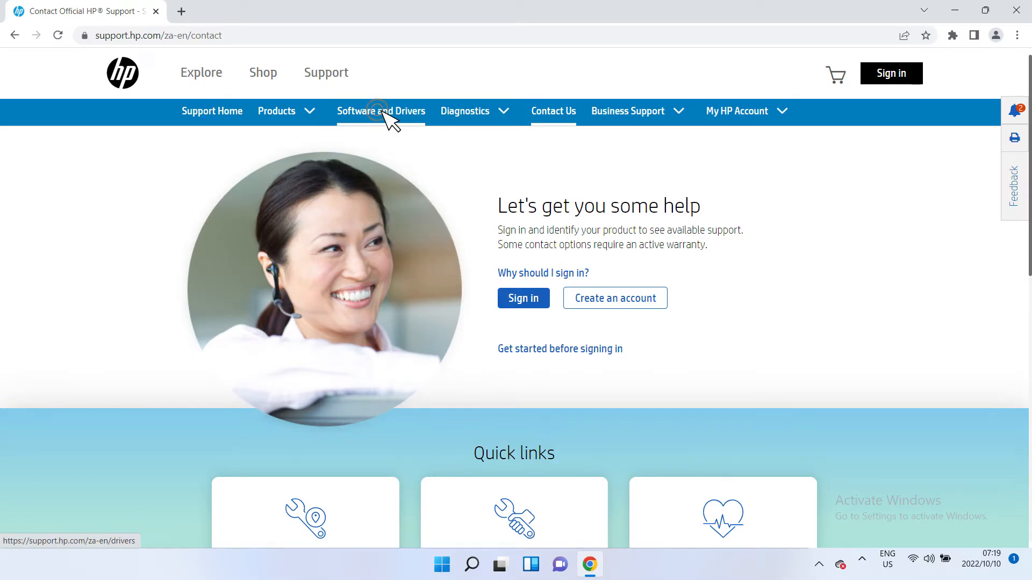
Go to Software and Drivers on support.hp.com.
click(381, 111)
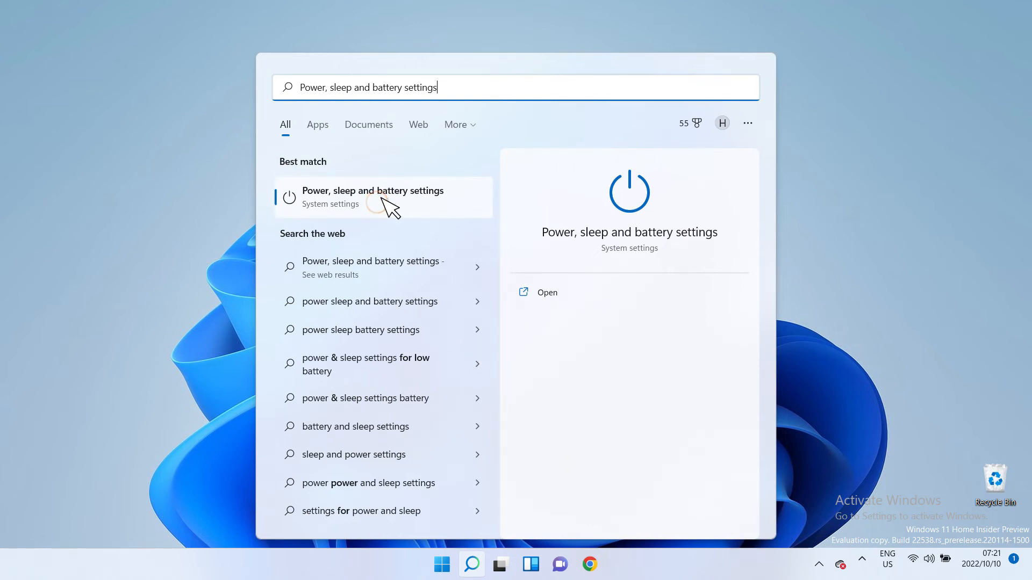
Open Power, sleep and battery settings and choose Balanced power mode.
click(372, 197)
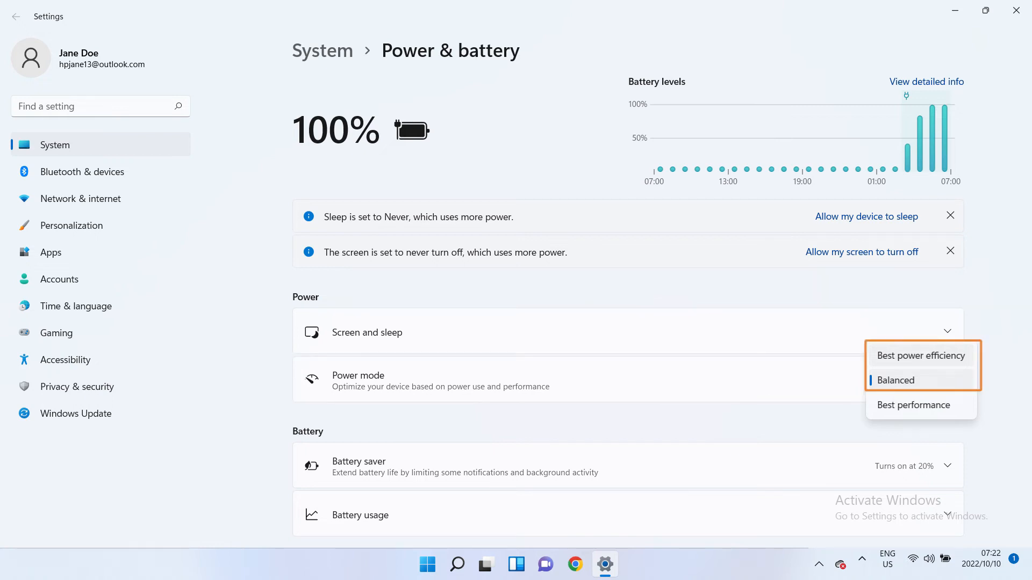
click(1015, 17)
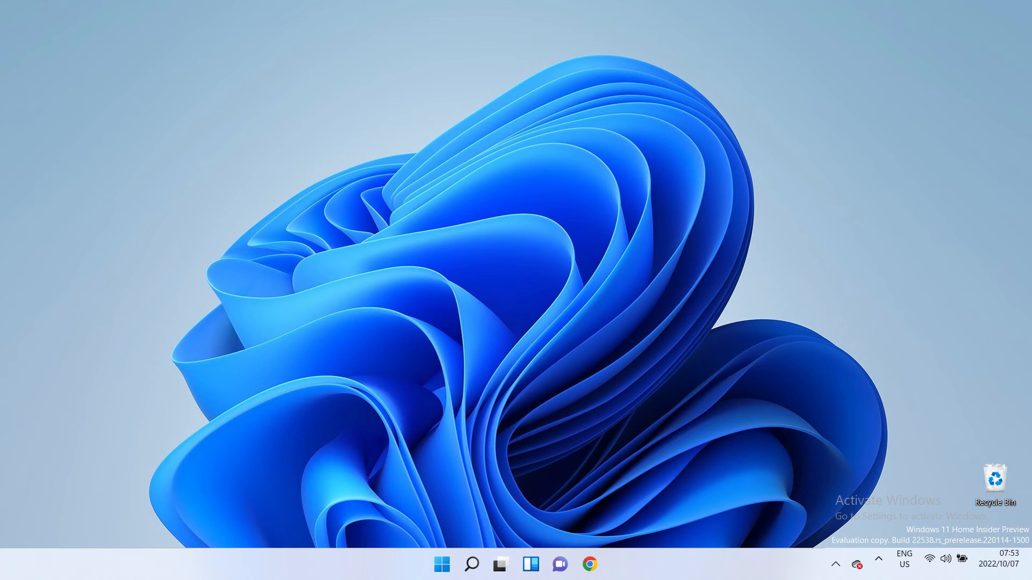
click(588, 564)
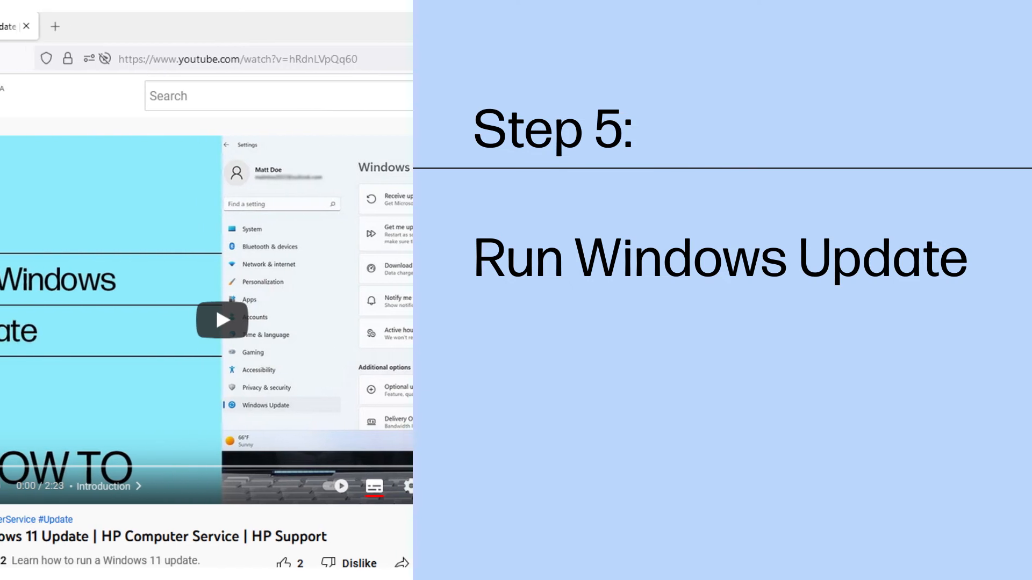